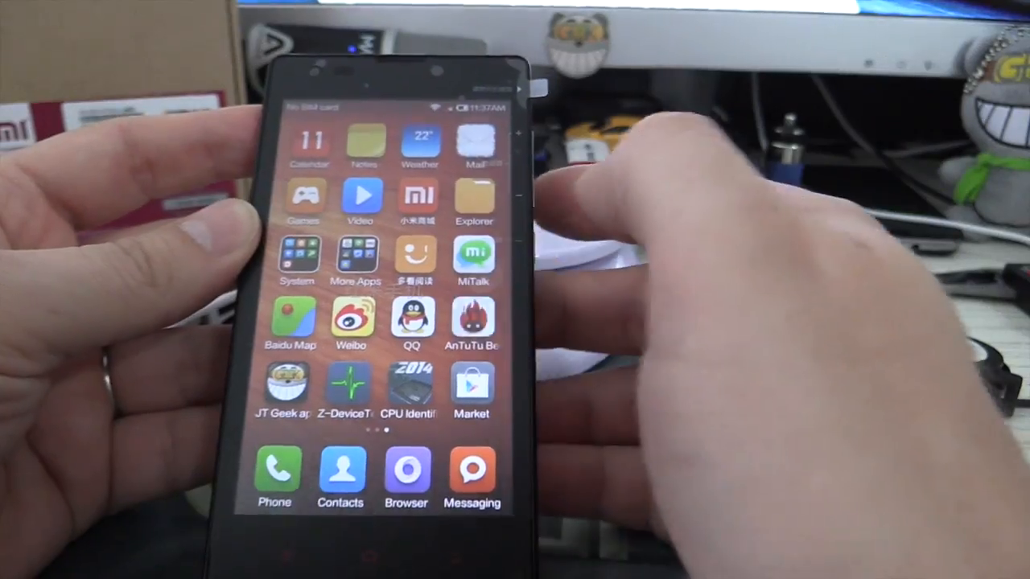
- Launch AnTuTu Benchmark to see the Redmi 1S result of 21440, rated Great
{"action": "left_click", "coordinate": [473, 325]}
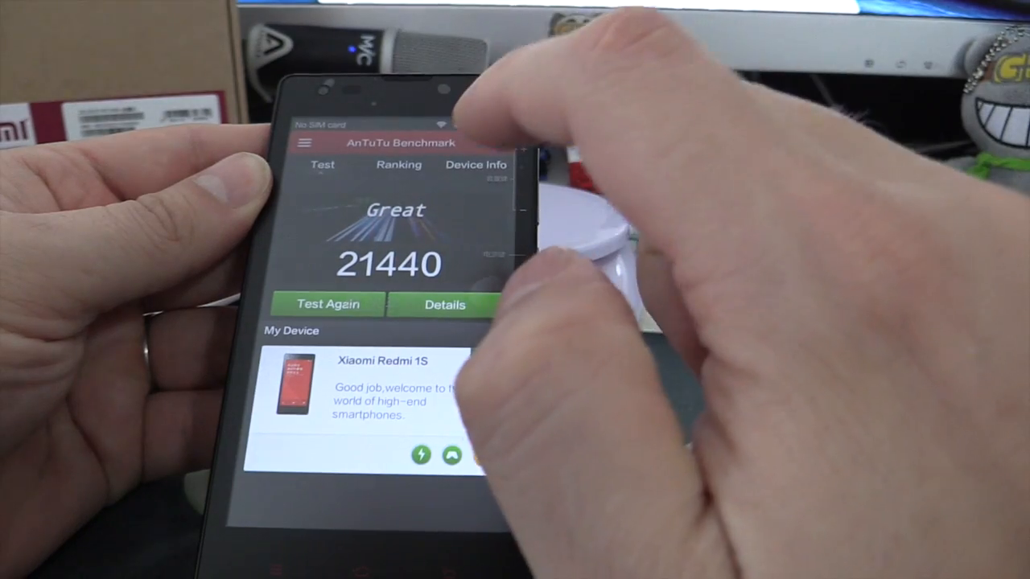
- View Device Info: Snapdragon MSM8228 CPU, Adreno 305 GPU, 4.7-inch IPS display, scrolling through storage and CPU sections
{"action": "left_click", "coordinate": [474, 164]}
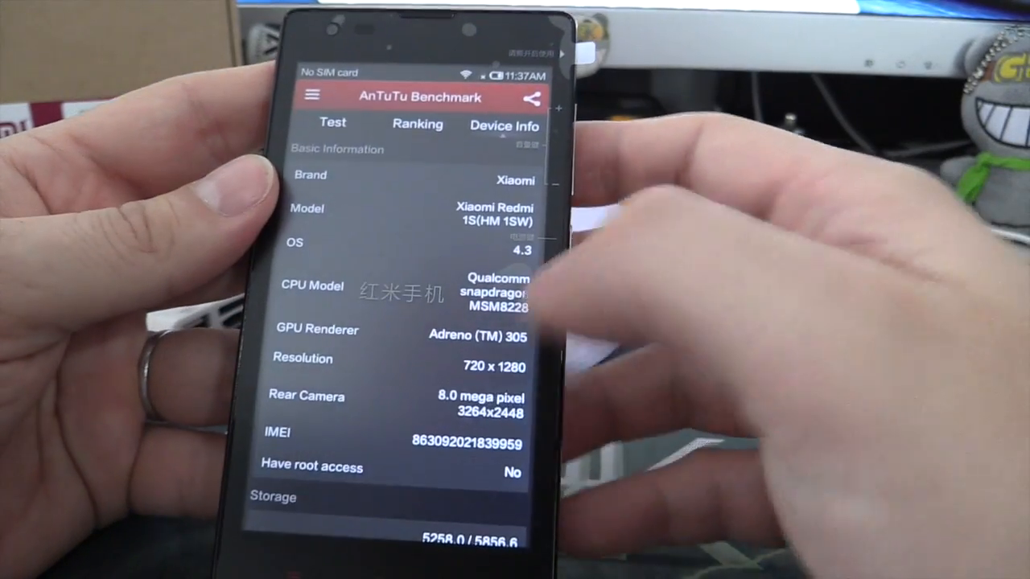
{"action": "scroll", "scroll_direction": "down", "scroll_amount": 3}
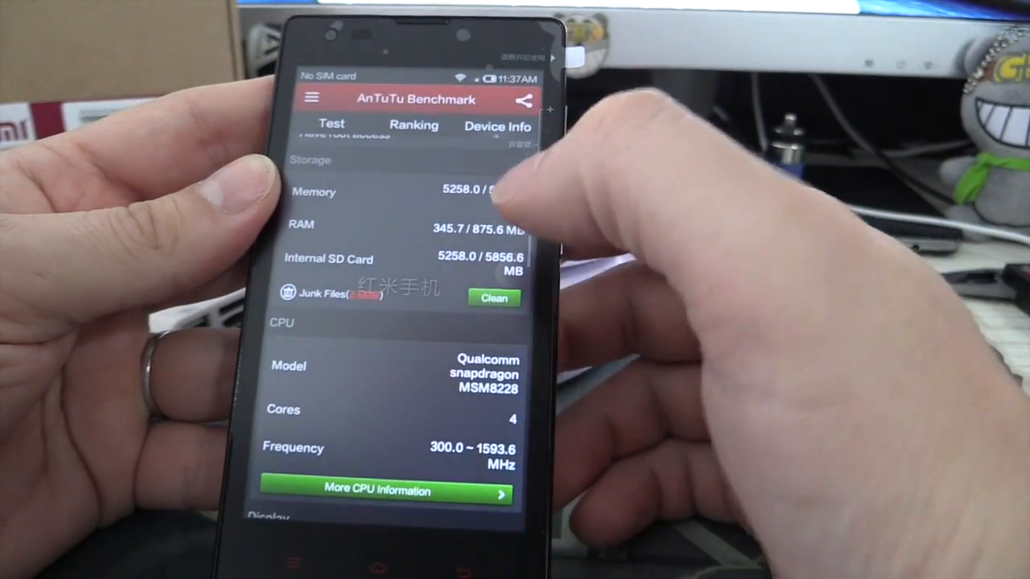
{"action": "scroll", "scroll_direction": "down", "scroll_amount": 3}
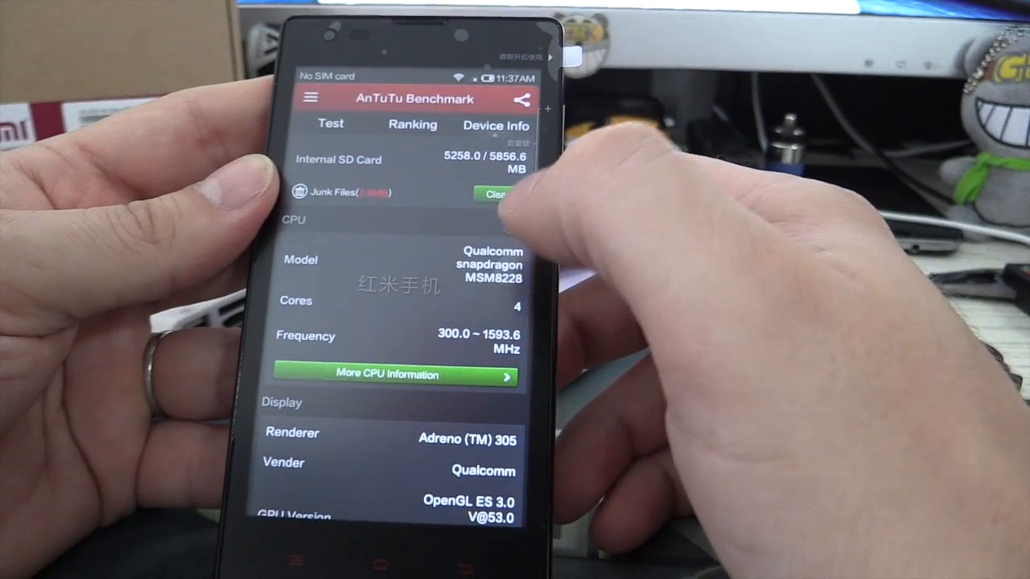
{"action": "scroll", "scroll_direction": "down", "scroll_amount": 3}
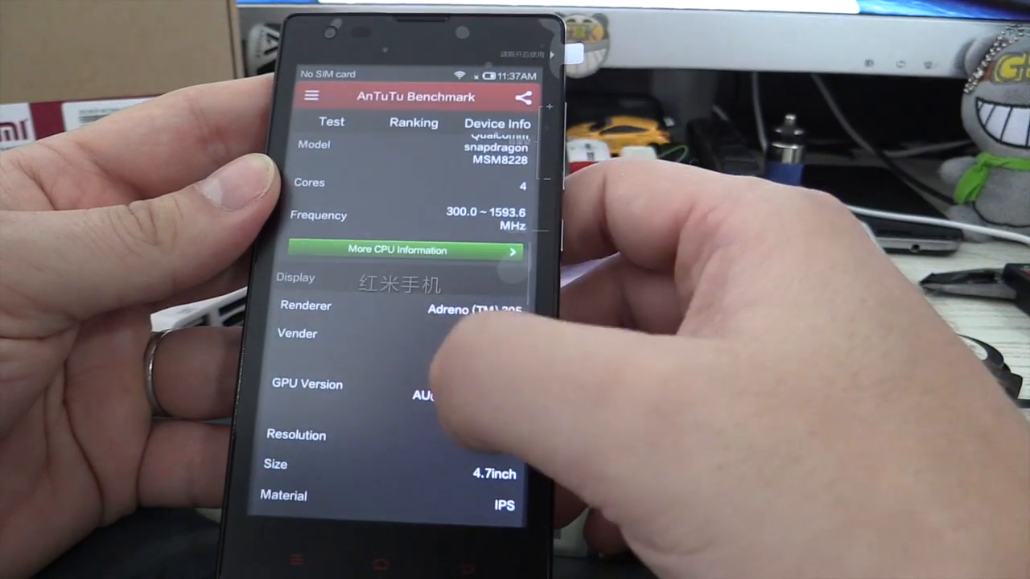